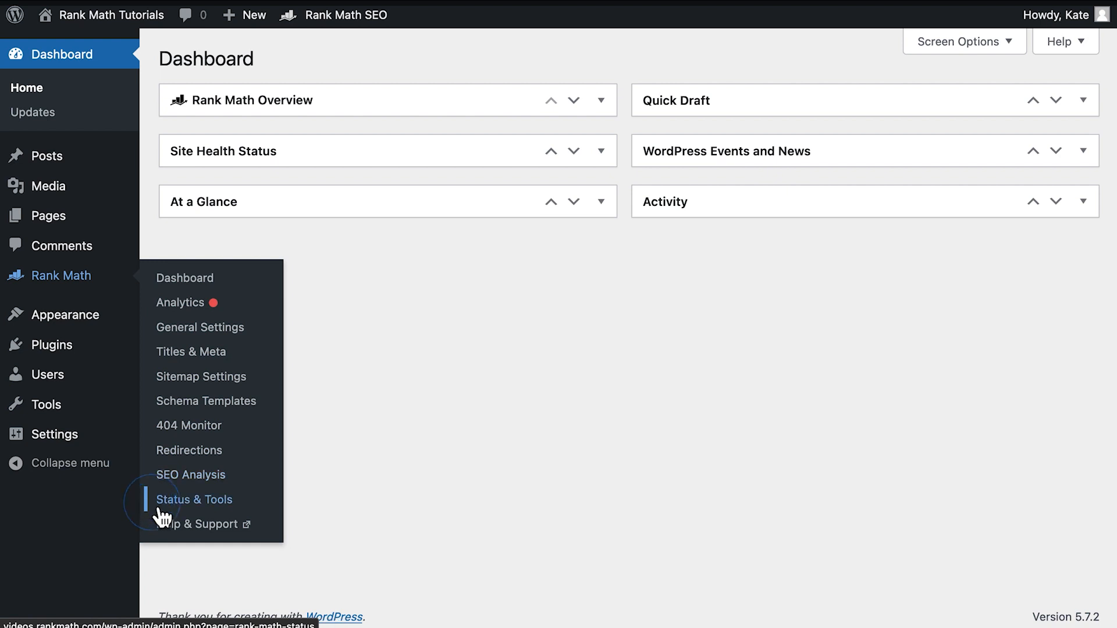
Step: Switch Rank Math to Advanced Mode from the Dashboard and return to Status & Tools
left_click(194, 499)
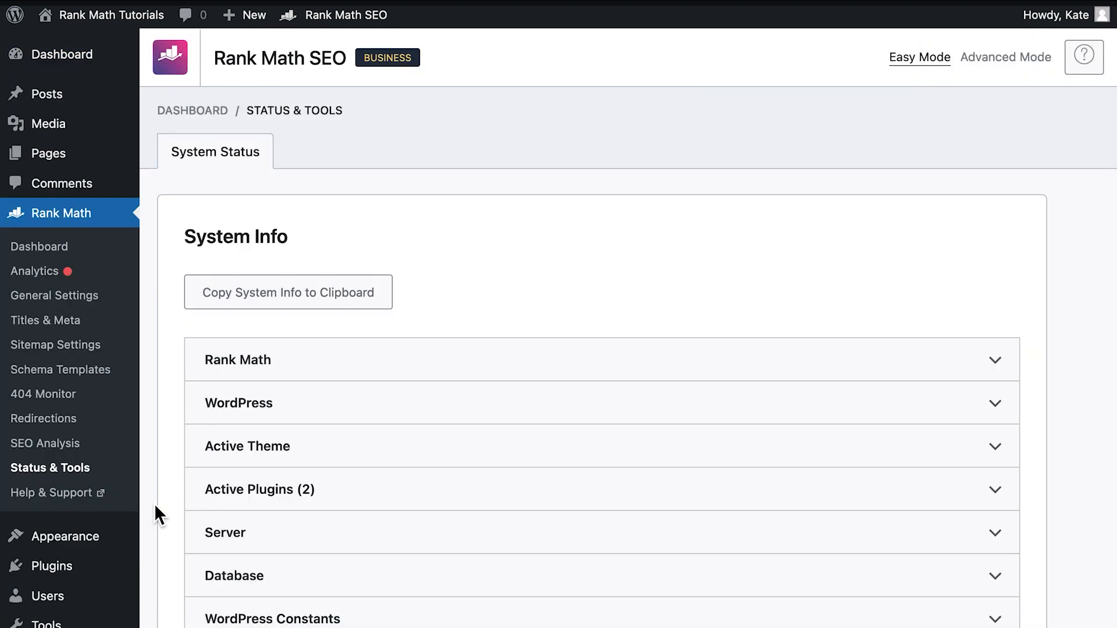
scroll("up", 3)
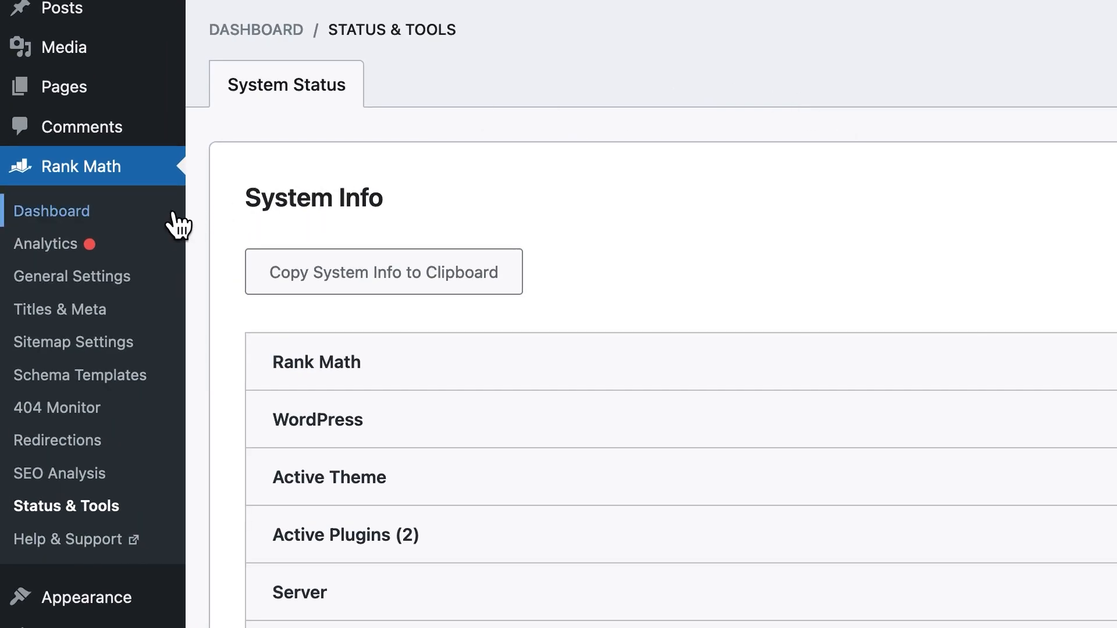
left_click(51, 211)
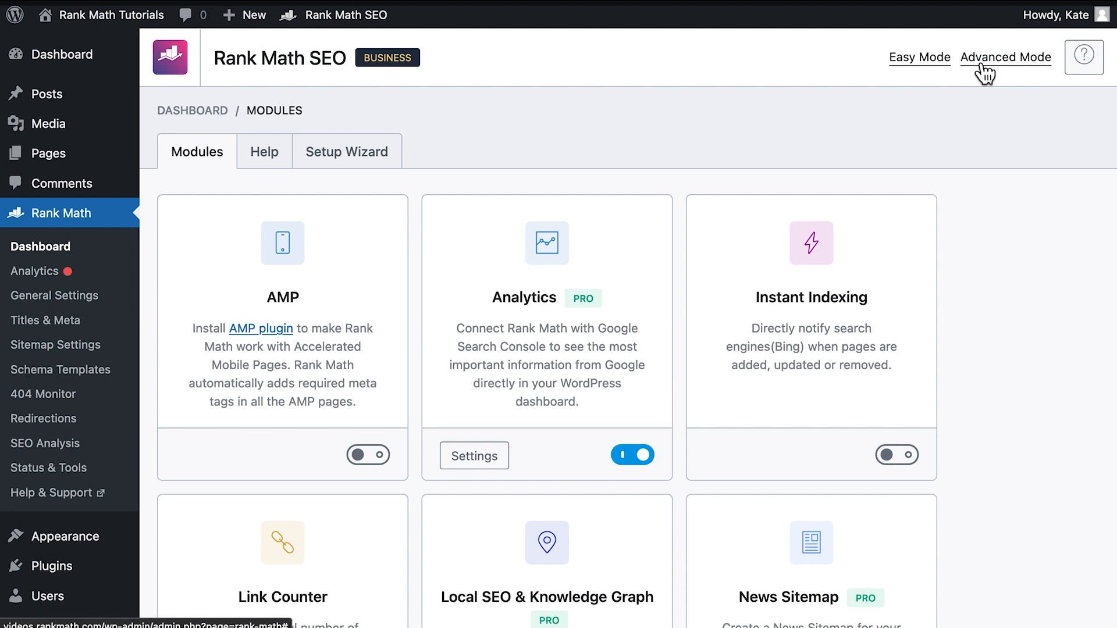
left_click(1005, 57)
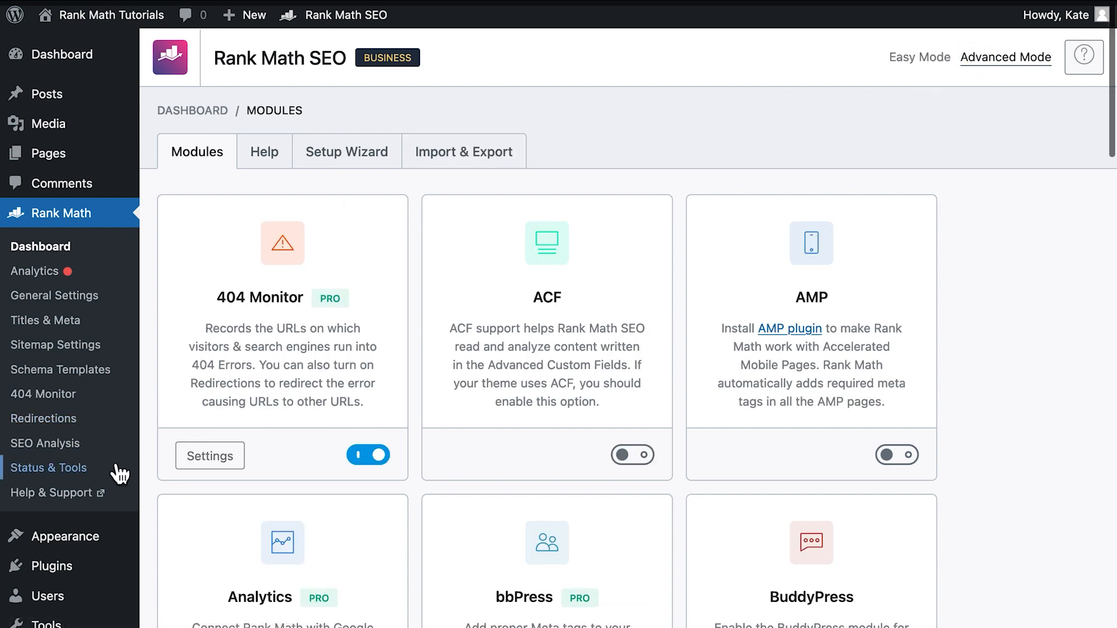
left_click(49, 468)
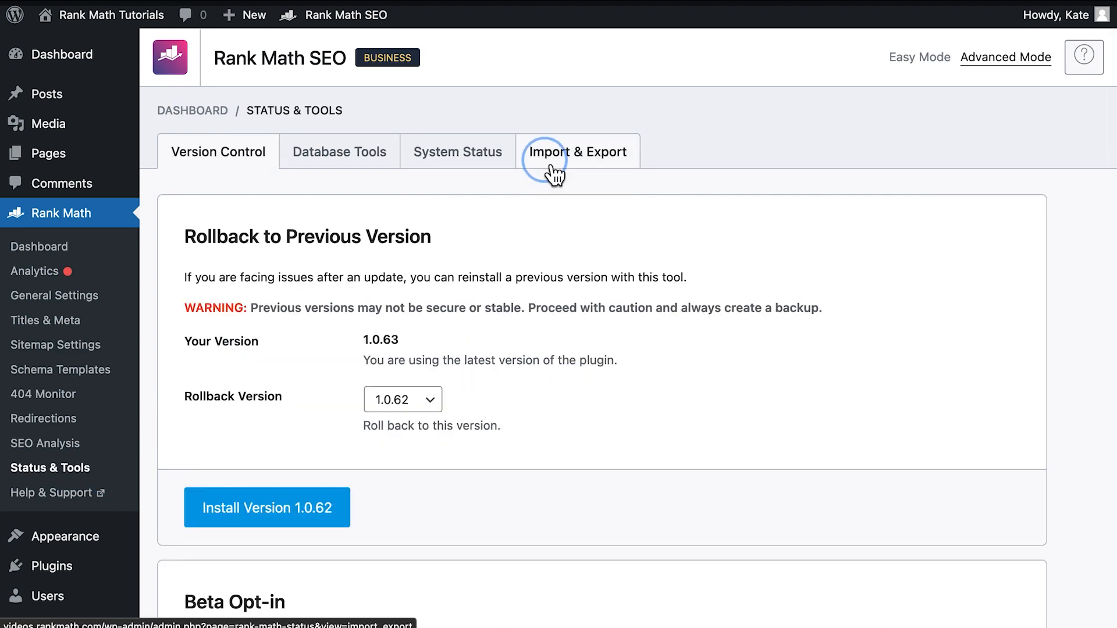
Step: In Import & Export, limit the CSV export to posts and pages without read-only score columns
left_click(579, 151)
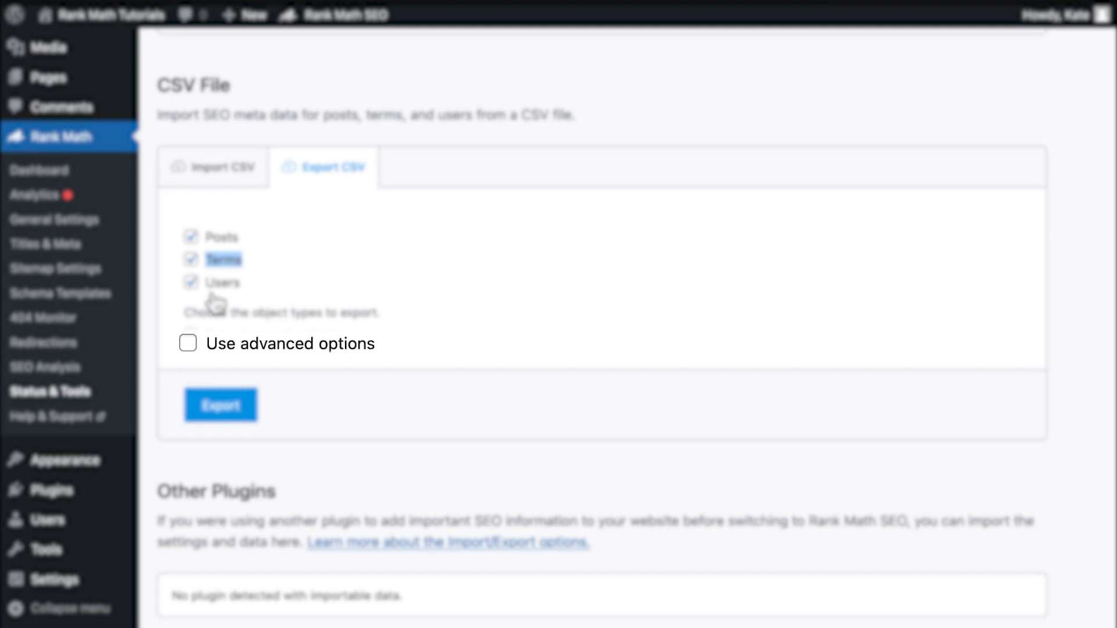
left_click(187, 344)
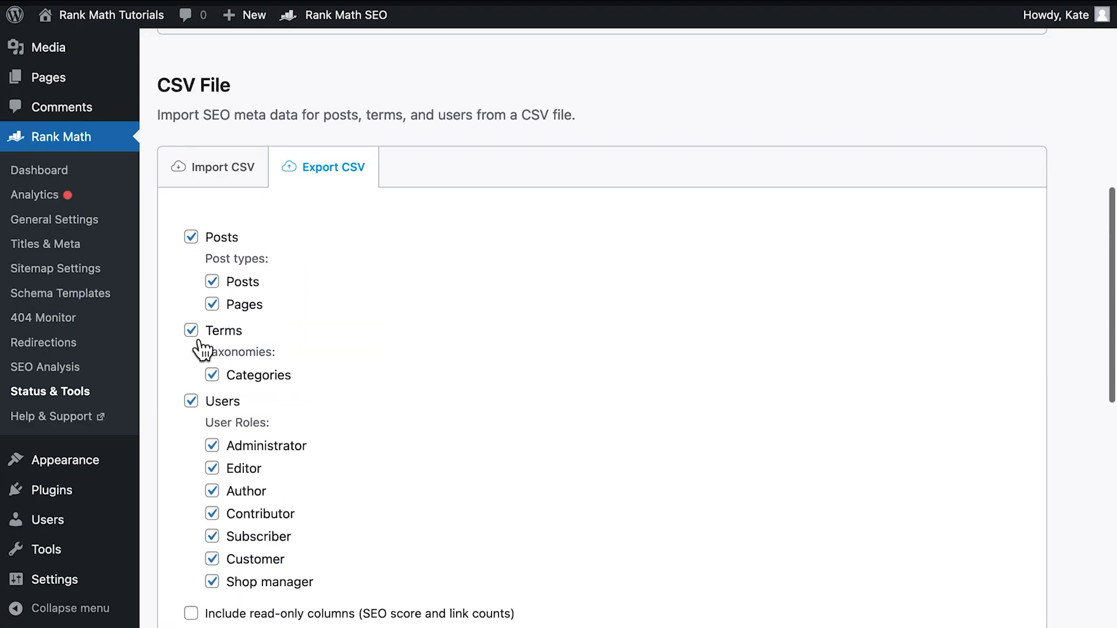
scroll("down", 3)
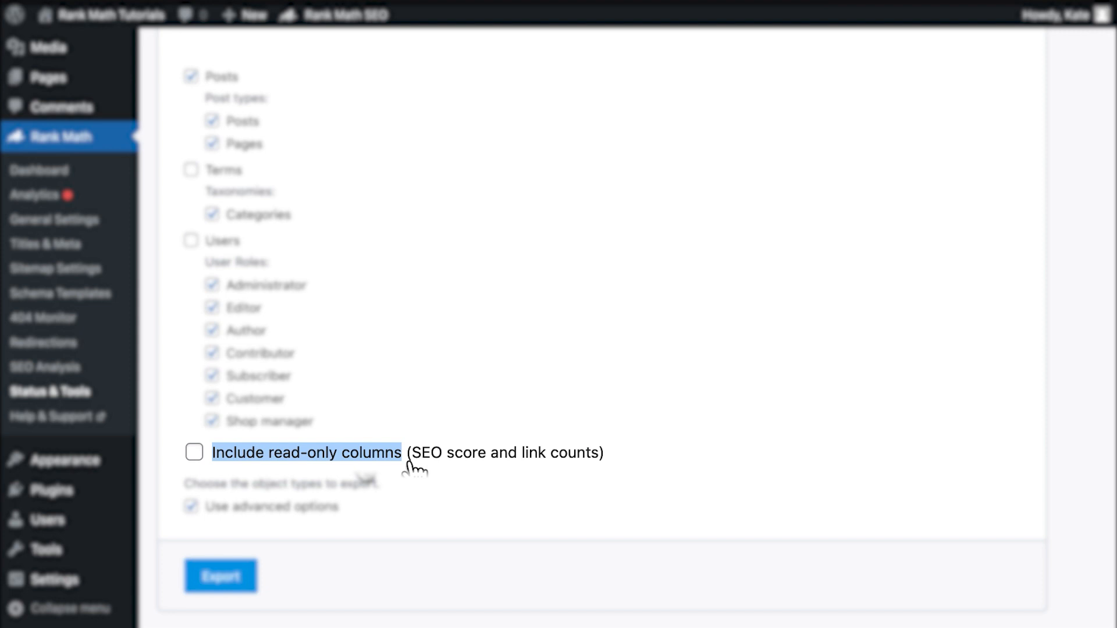
left_click(220, 576)
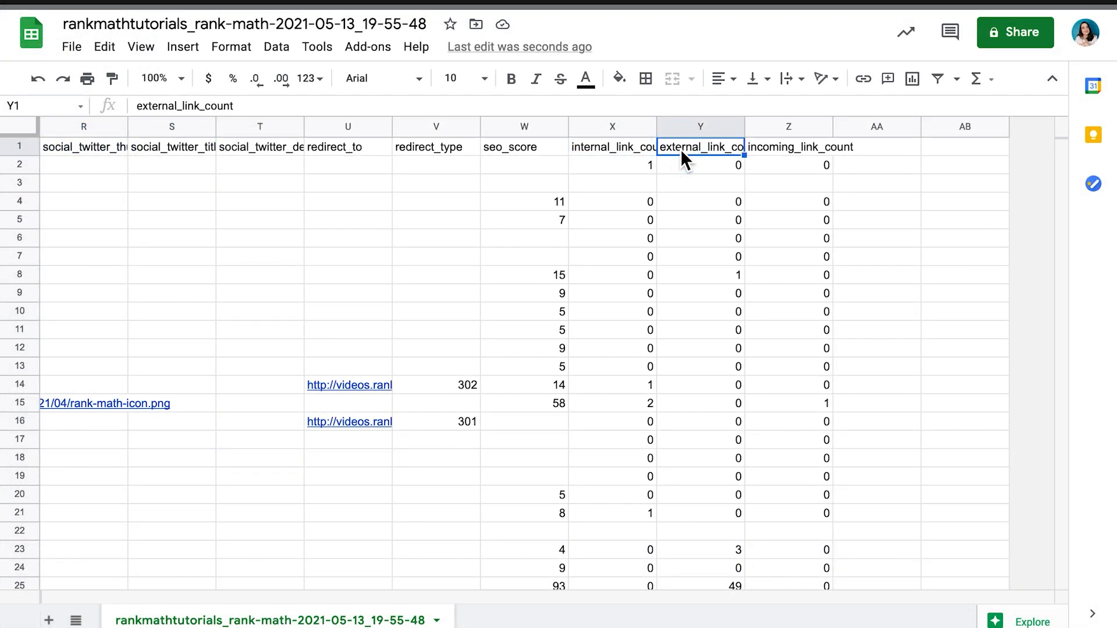
left_click(789, 146)
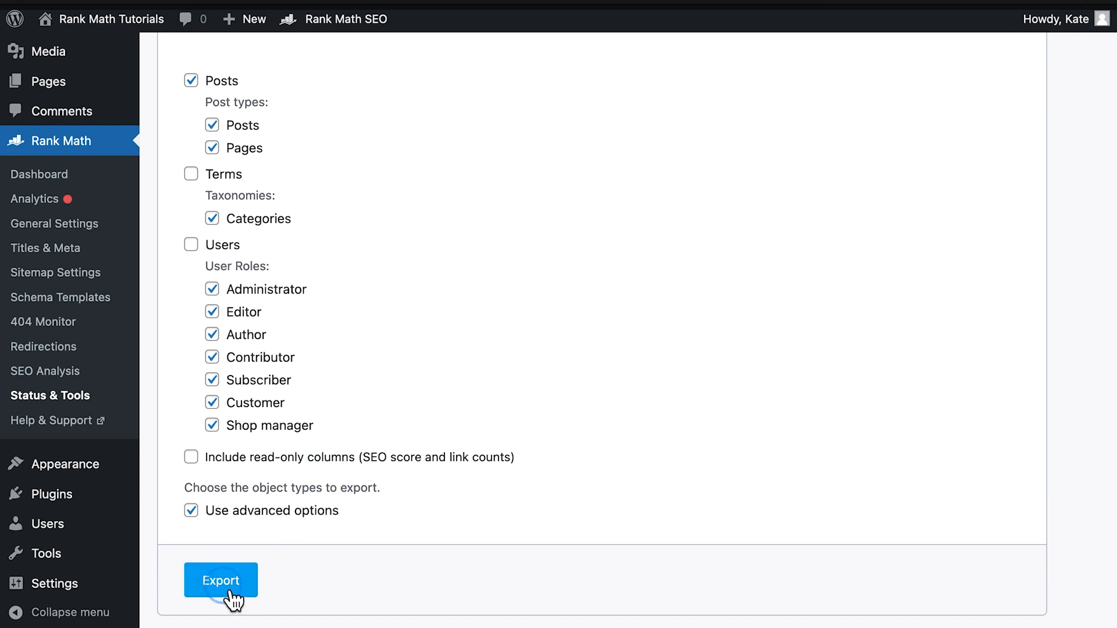
Step: Export the chosen SEO meta to CSV and save the downloaded file
left_click(221, 579)
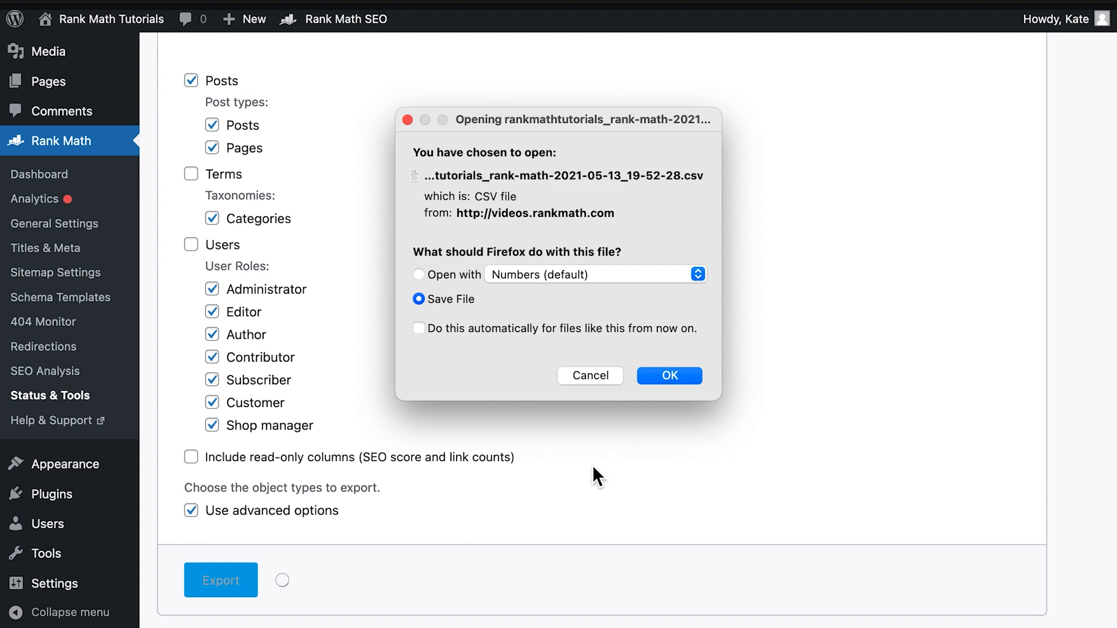
left_click(668, 376)
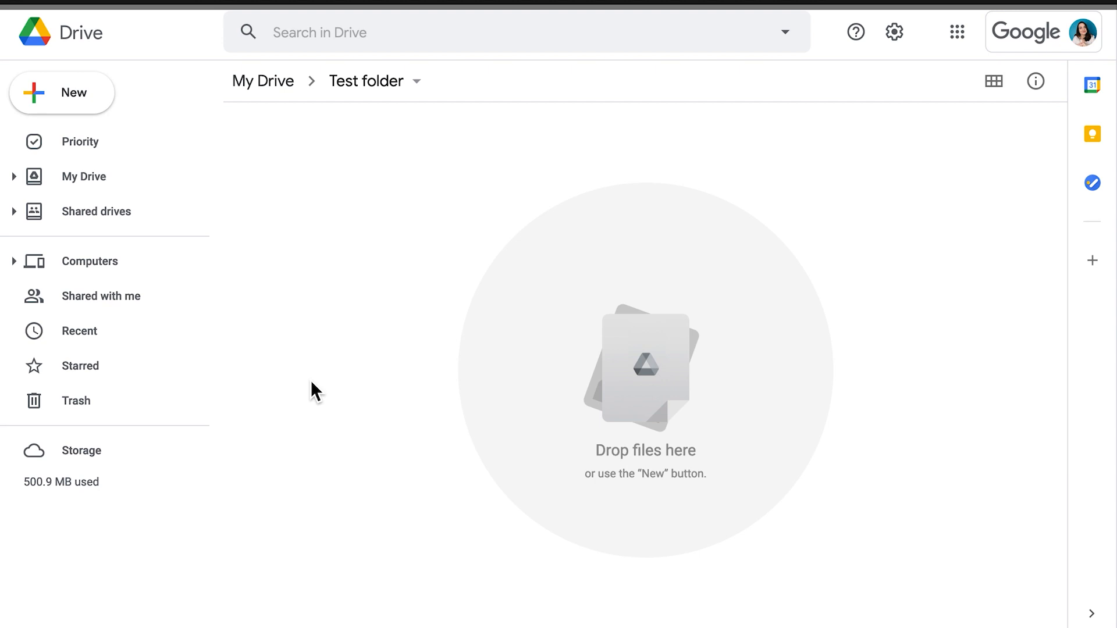
mouse_move(227, 216)
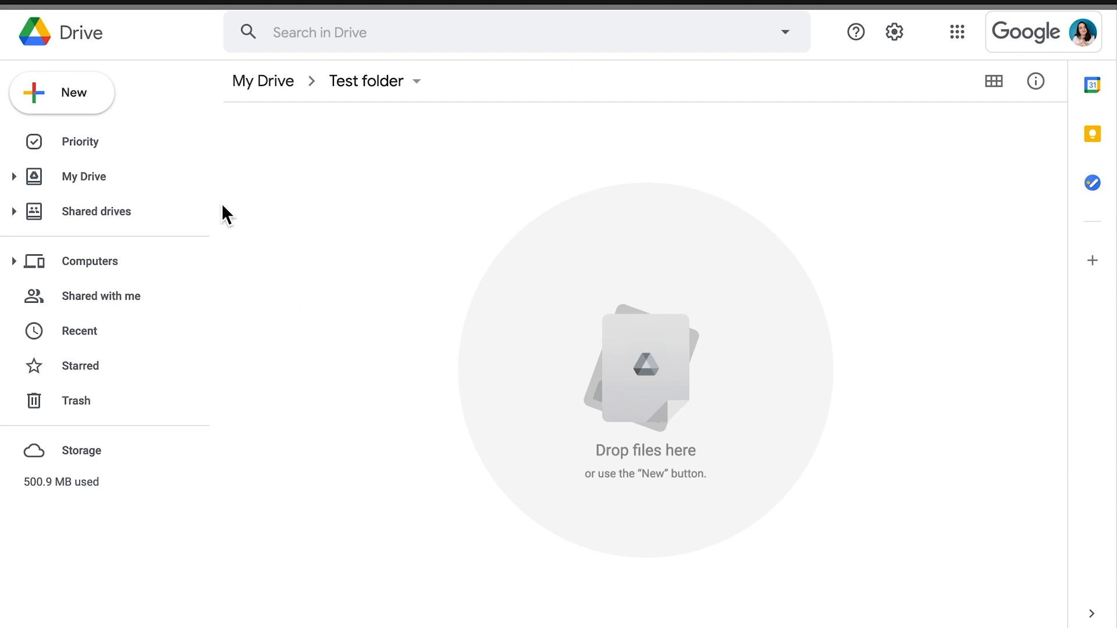
Step: Upload the exported CSV to the Test folder in Google Drive and preview it with Open with
left_click(62, 93)
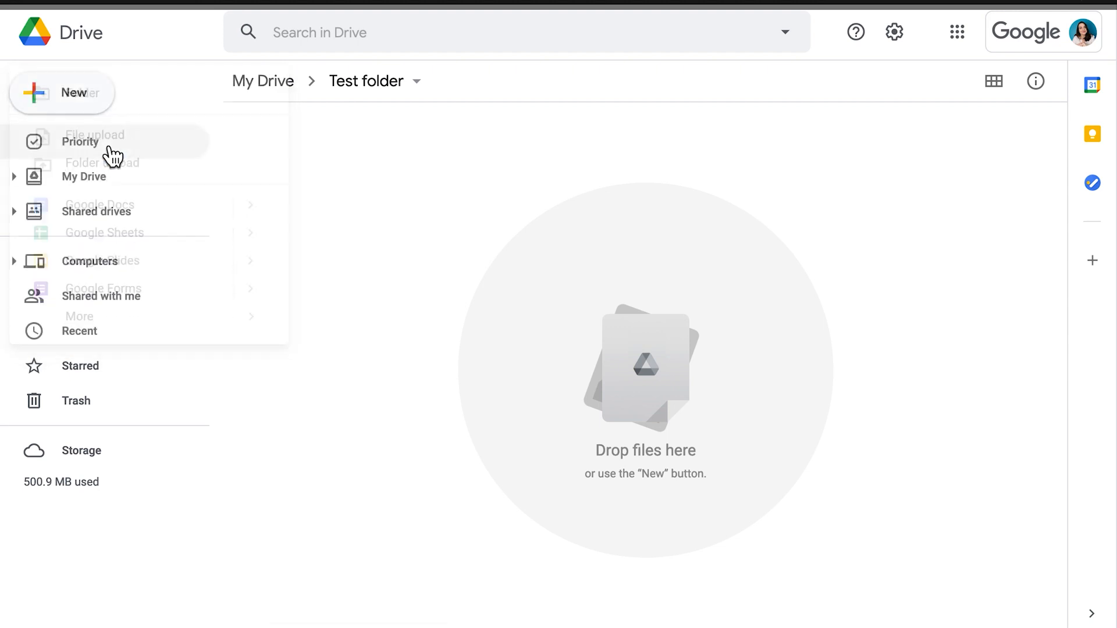
left_click(94, 135)
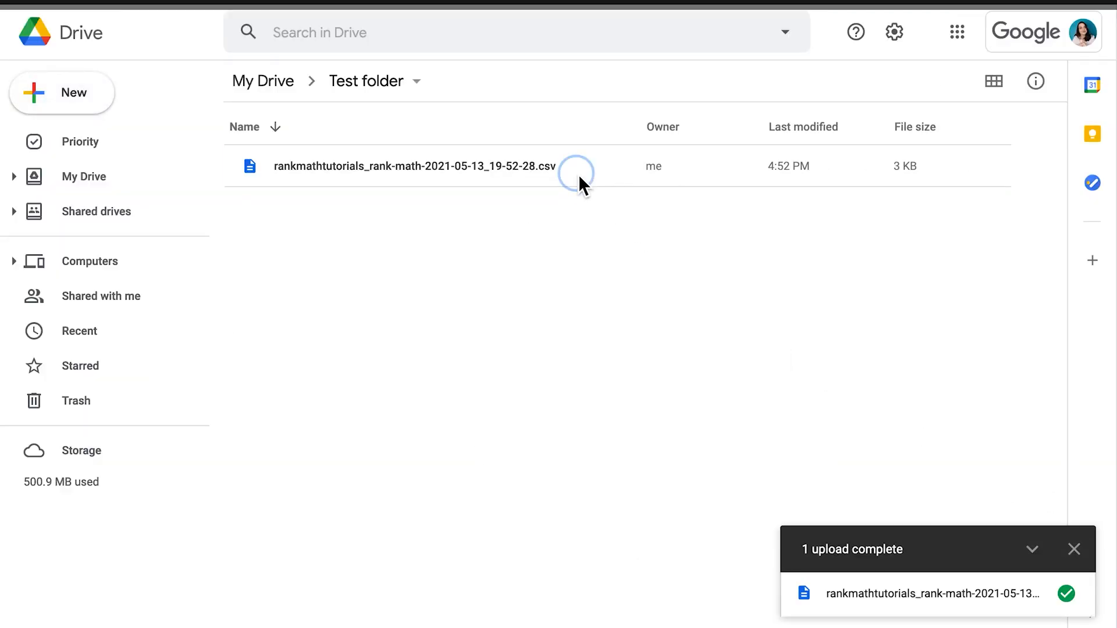
double_click(415, 167)
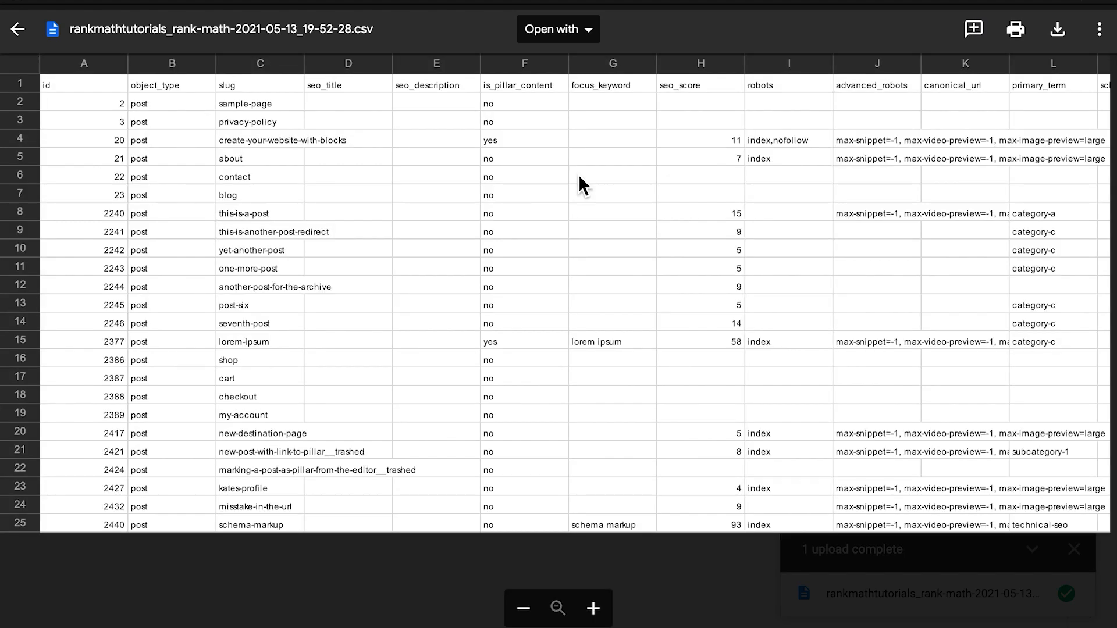
left_click(558, 28)
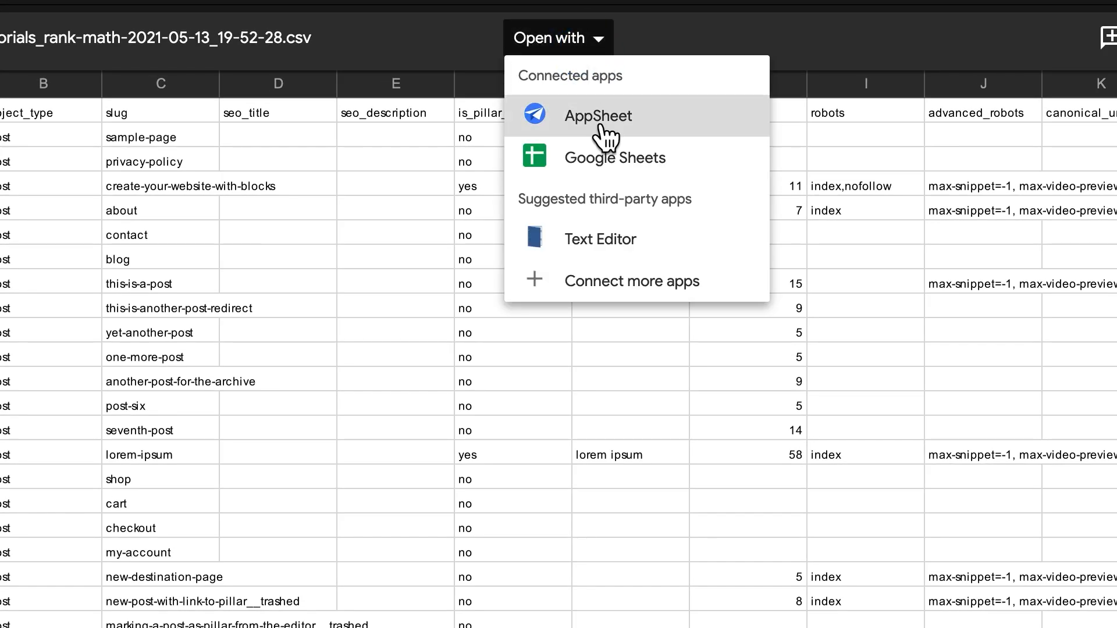
Step: Open the CSV in Google Sheets, try a robots filter view, freeze row 1 and close the filter
left_click(614, 157)
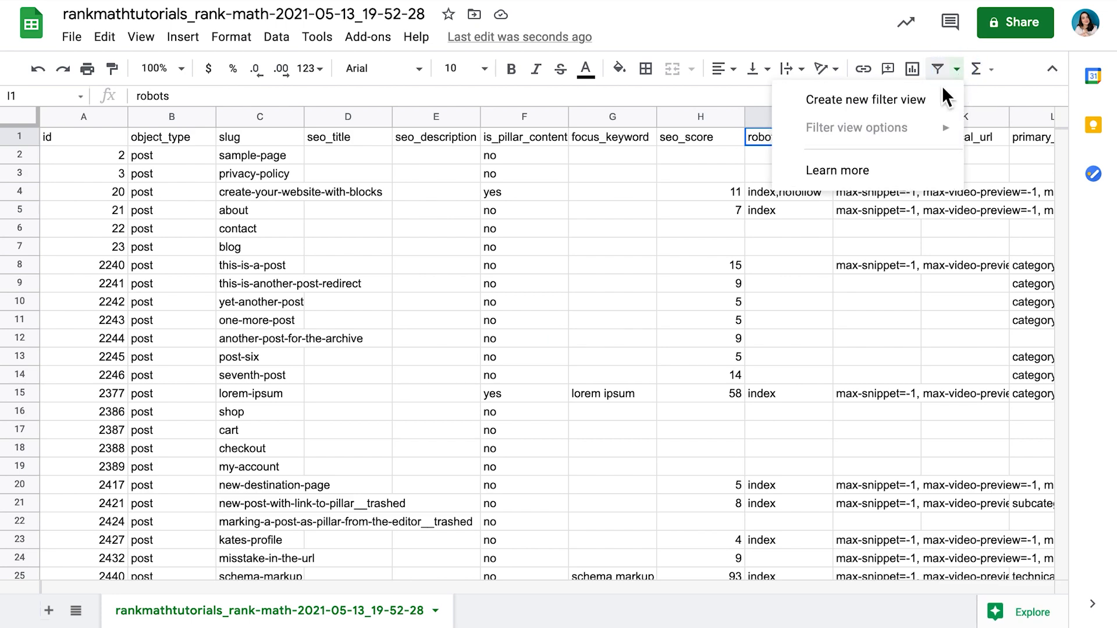
left_click(866, 98)
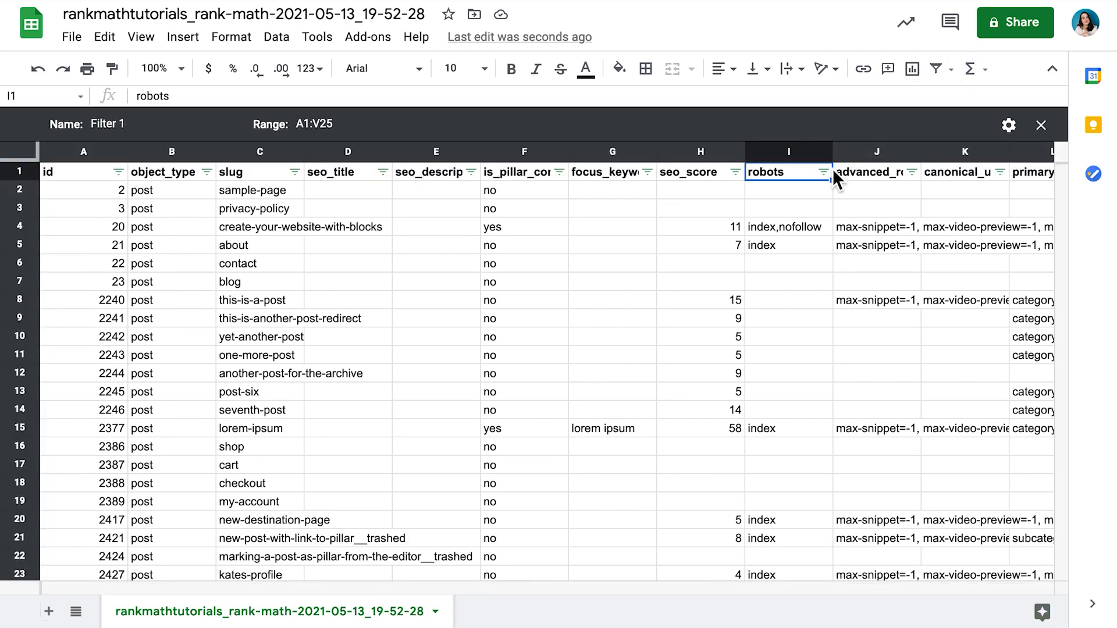
left_click(823, 172)
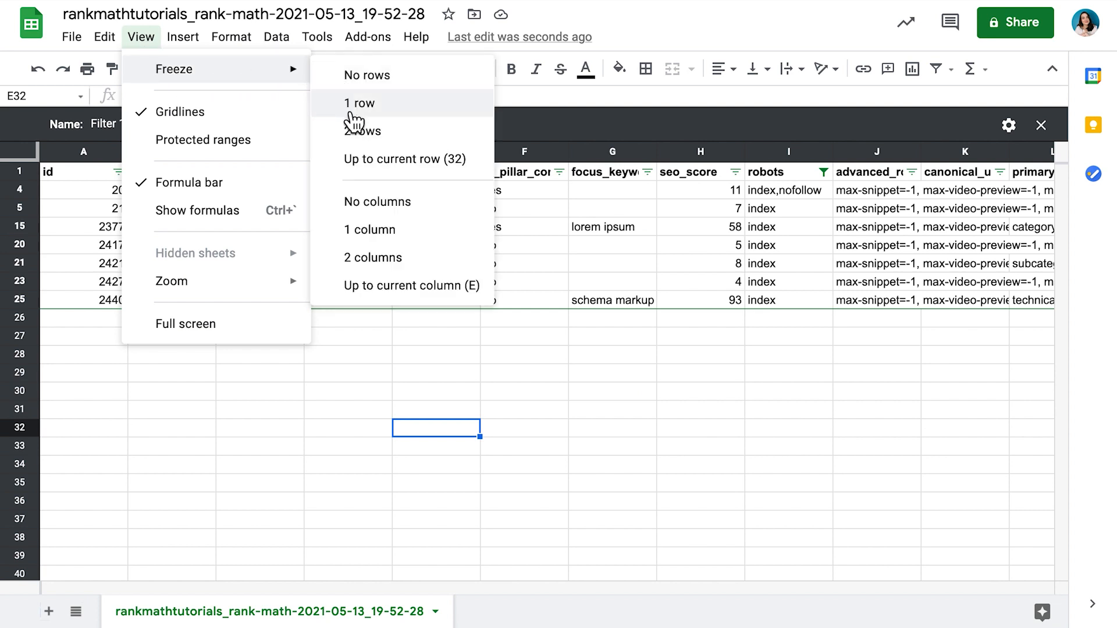
left_click(359, 103)
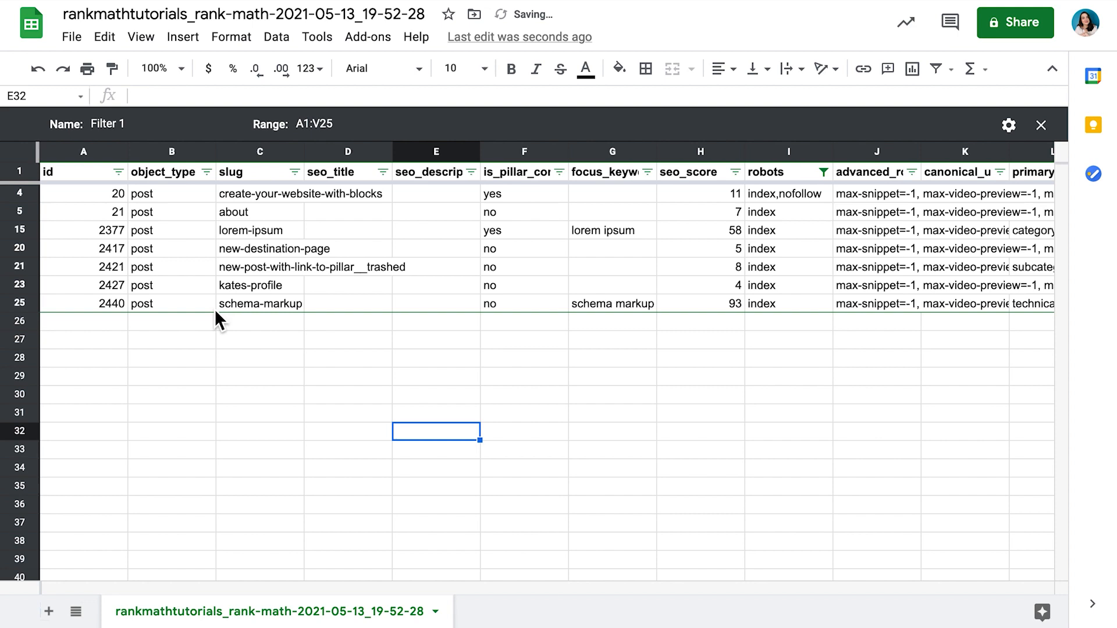
left_click(1040, 124)
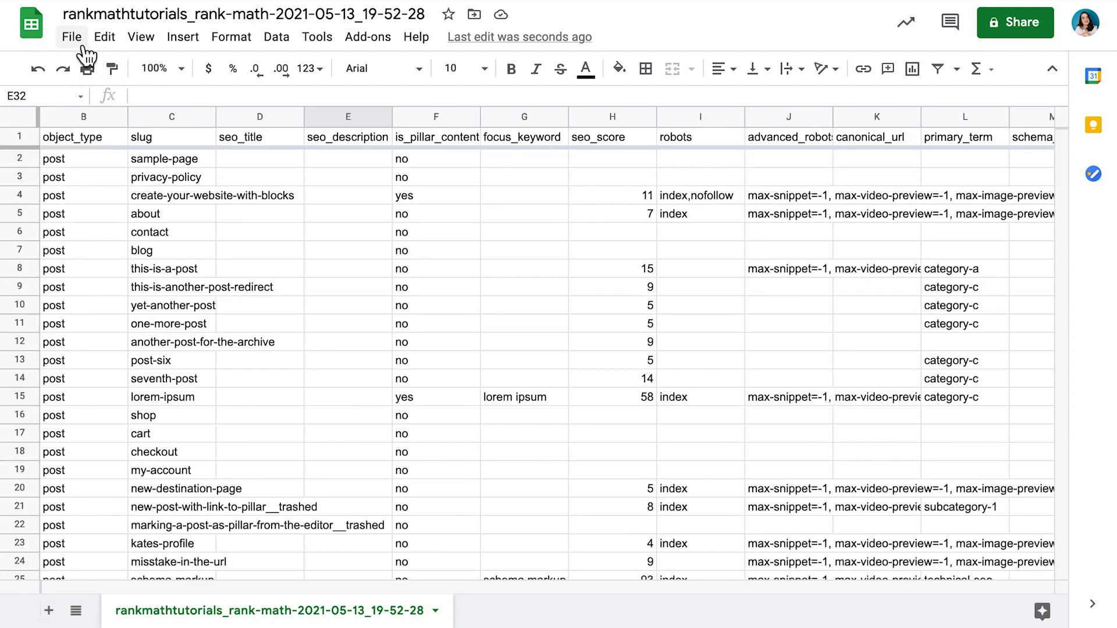
Step: Download the sheet as comma-separated values (.csv) and save the file in Firefox
left_click(71, 37)
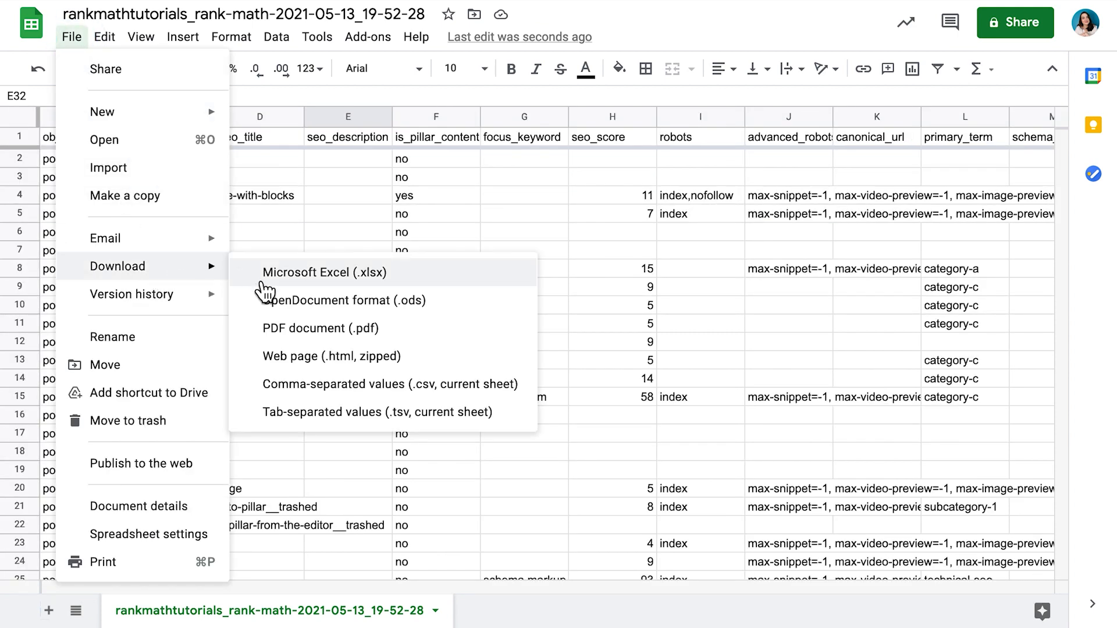
left_click(391, 383)
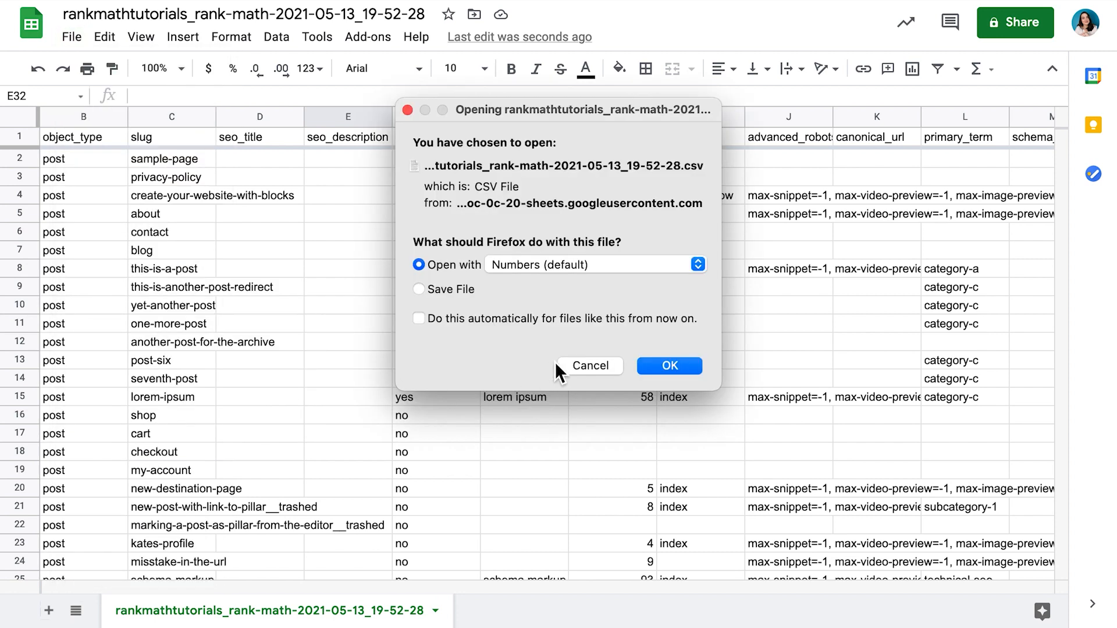
left_click(419, 290)
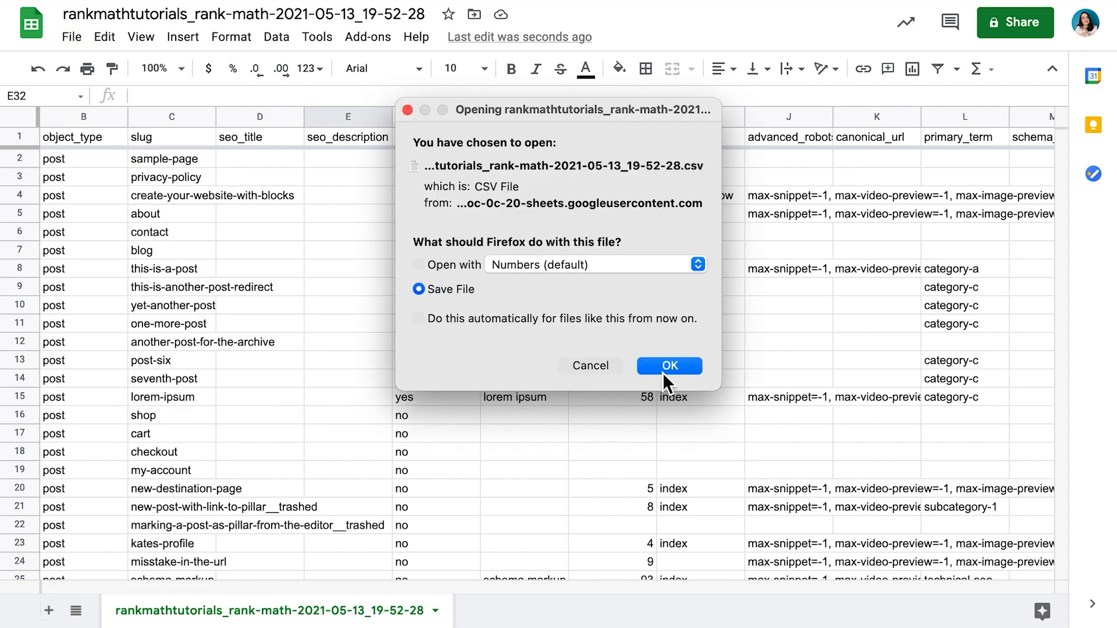
left_click(668, 365)
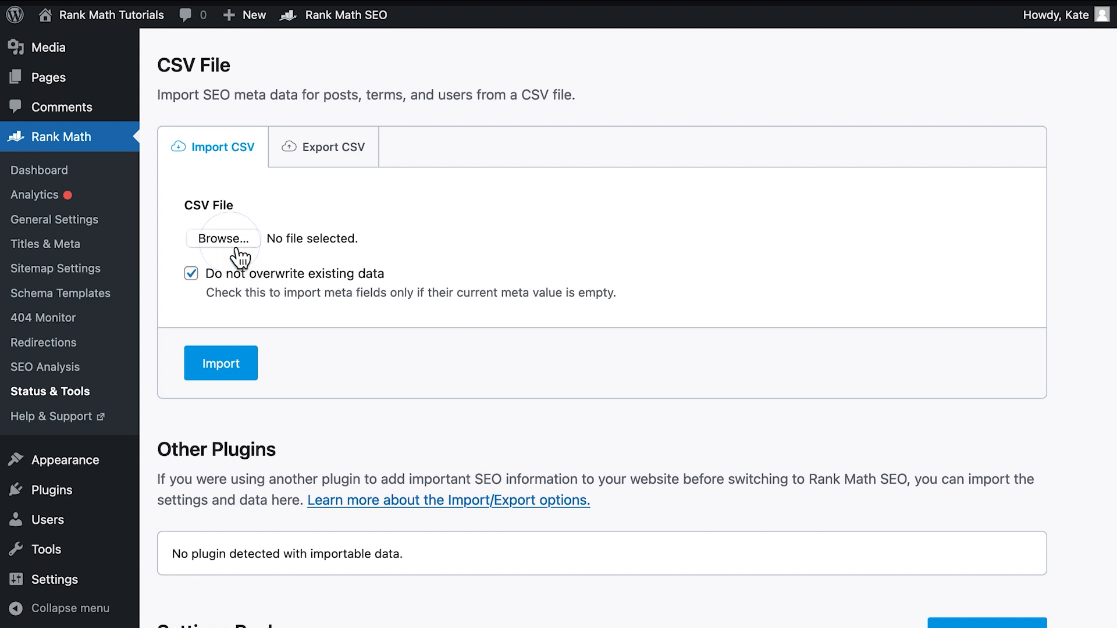
mouse_move(1061, 490)
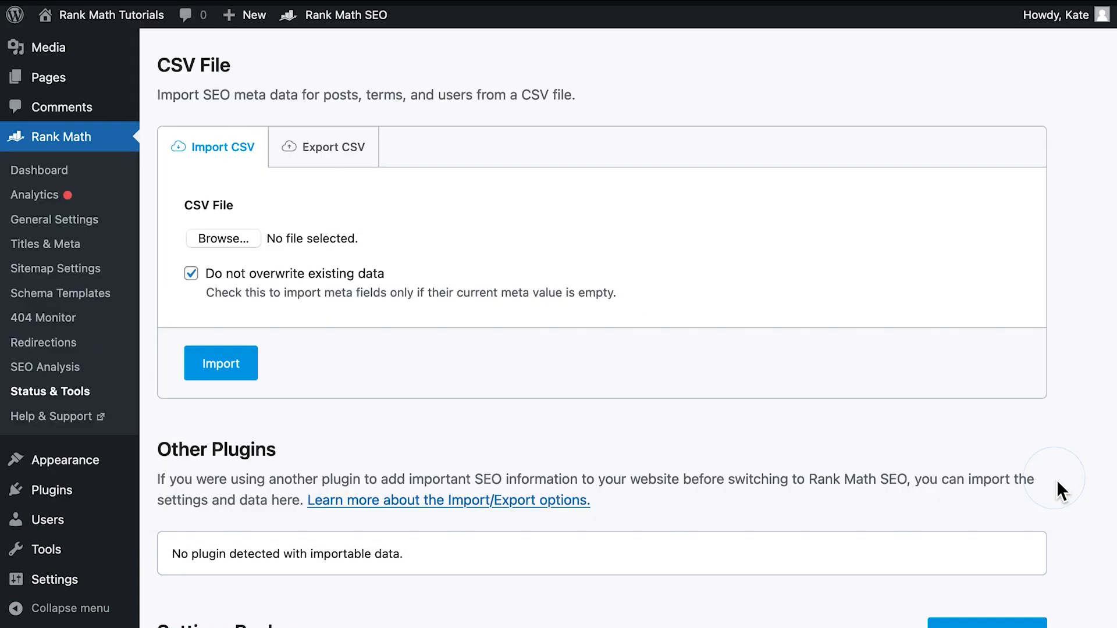
Step: Attach the downloaded CSV in the Import CSV form and note the malformed-CSV backup warning
left_click(224, 239)
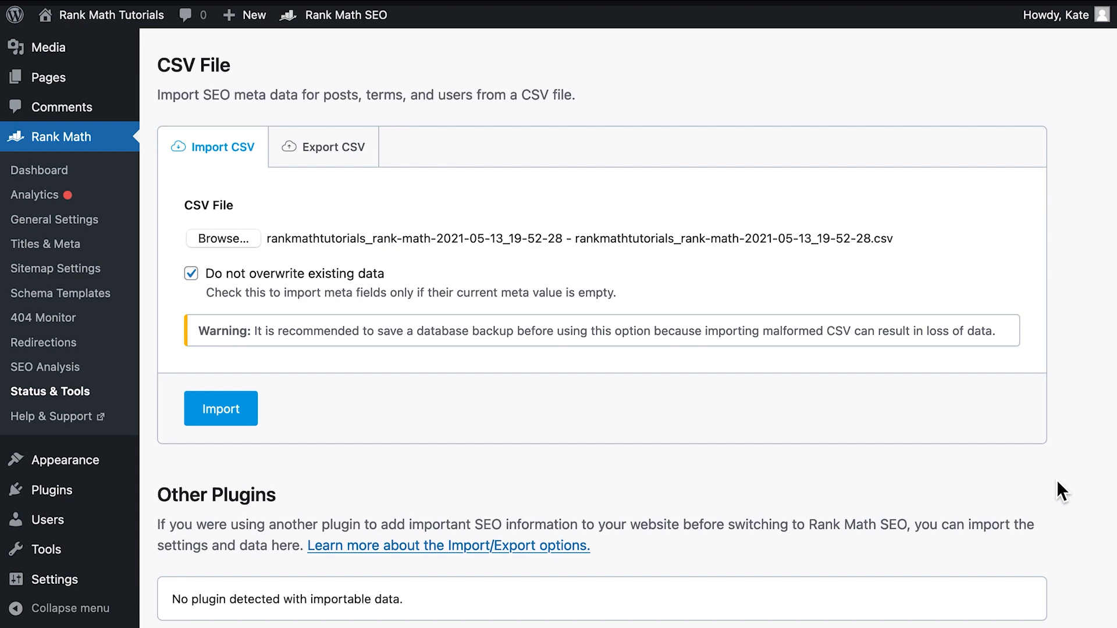
left_click(220, 408)
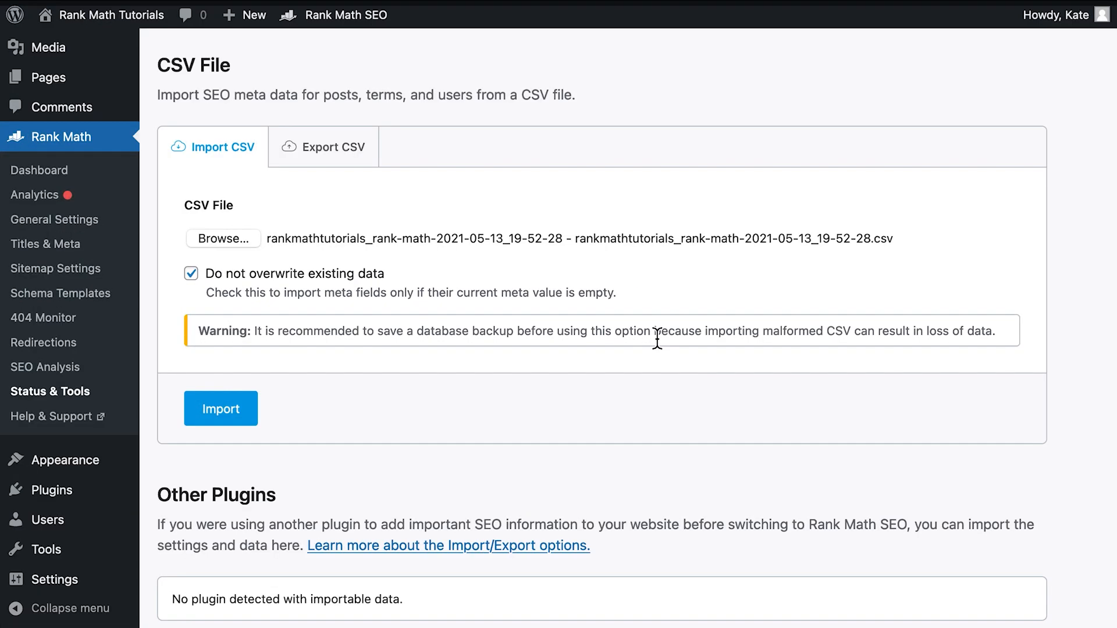
double_click(729, 331)
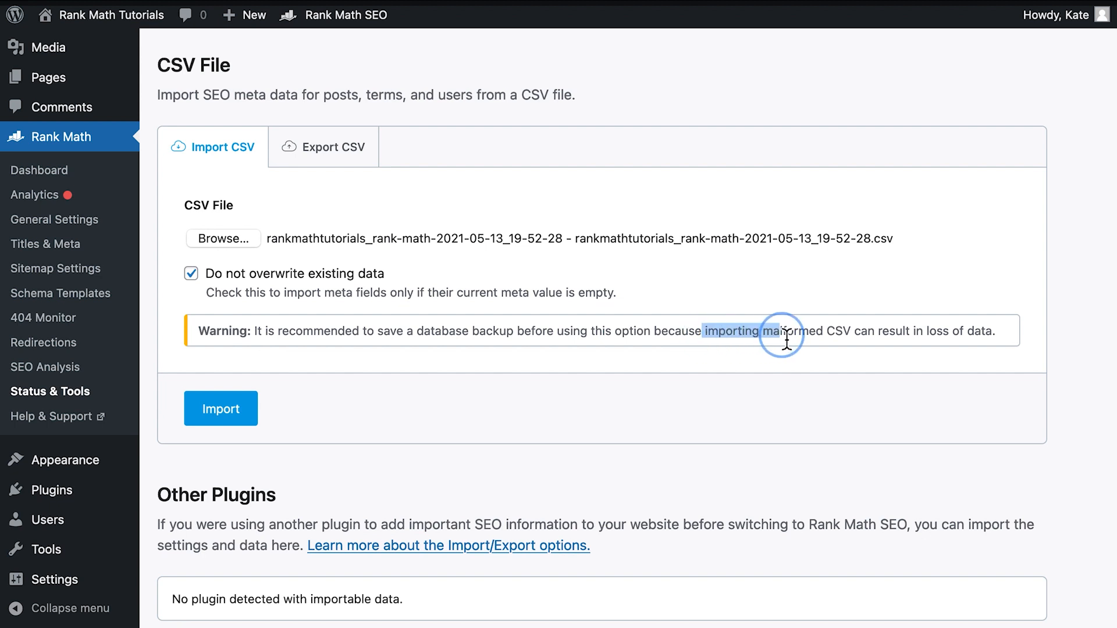
mouse_move(602, 379)
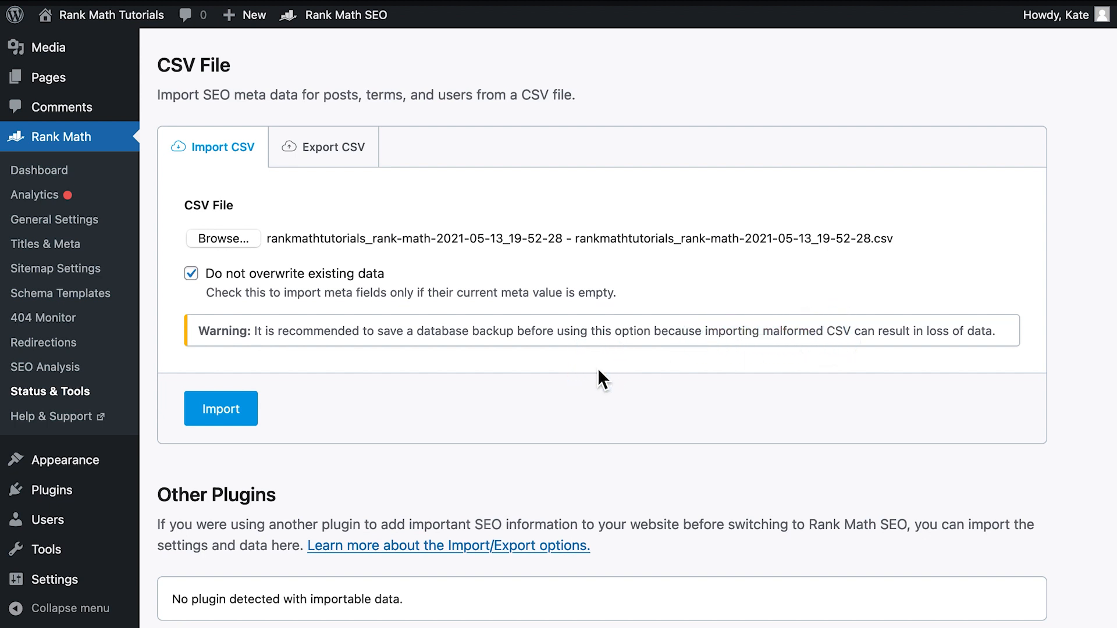
mouse_move(344, 419)
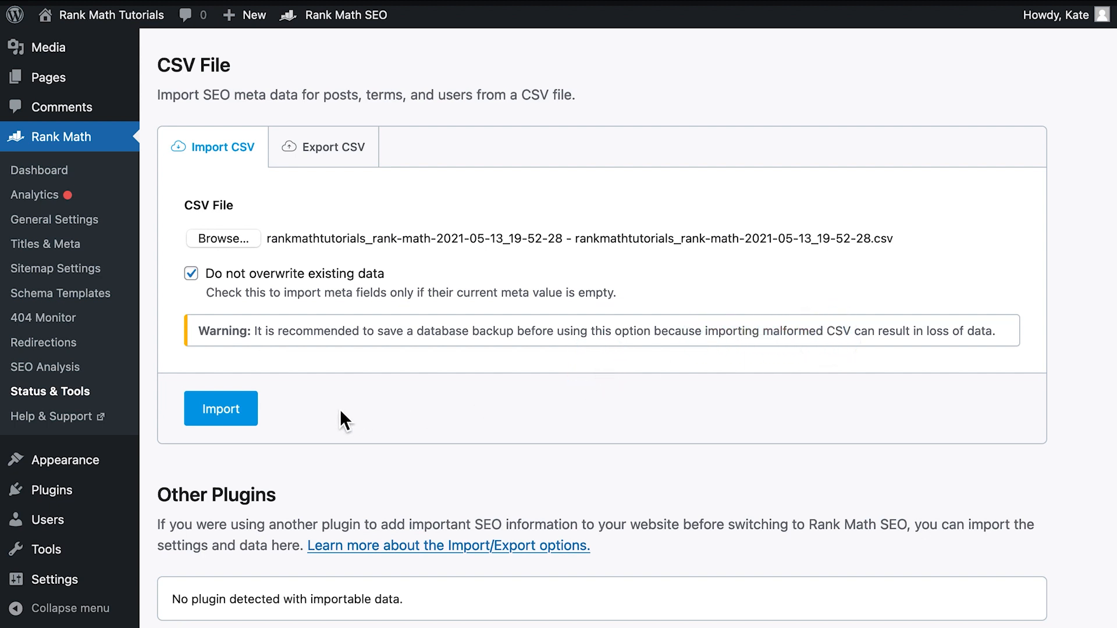
mouse_move(254, 434)
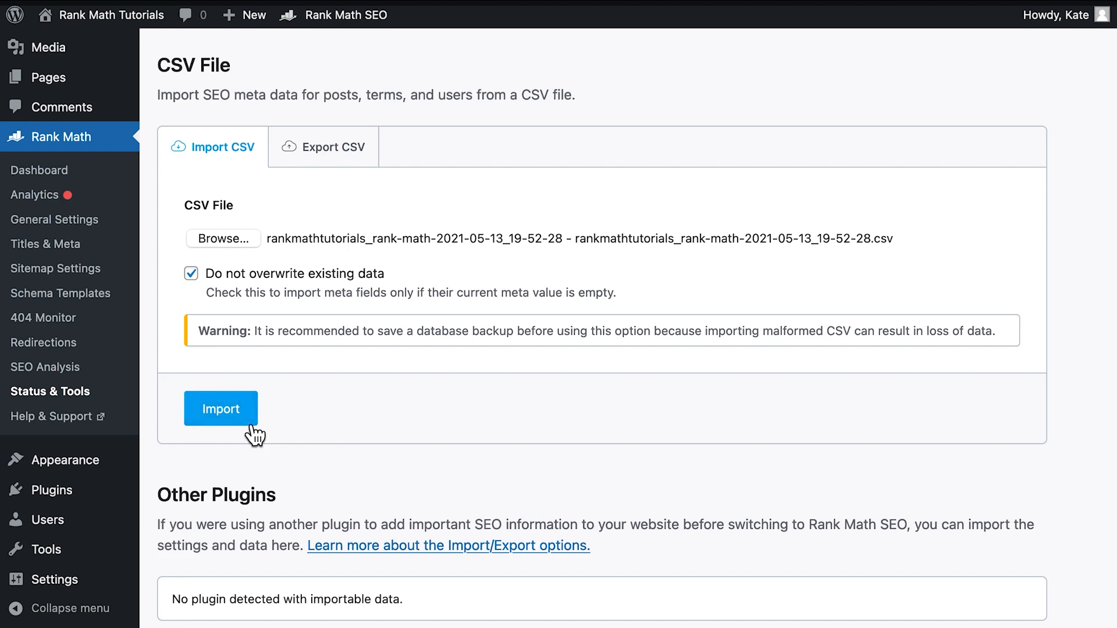
Step: Run Import on the attached CSV to bring up the proceed confirmation dialog
left_click(221, 409)
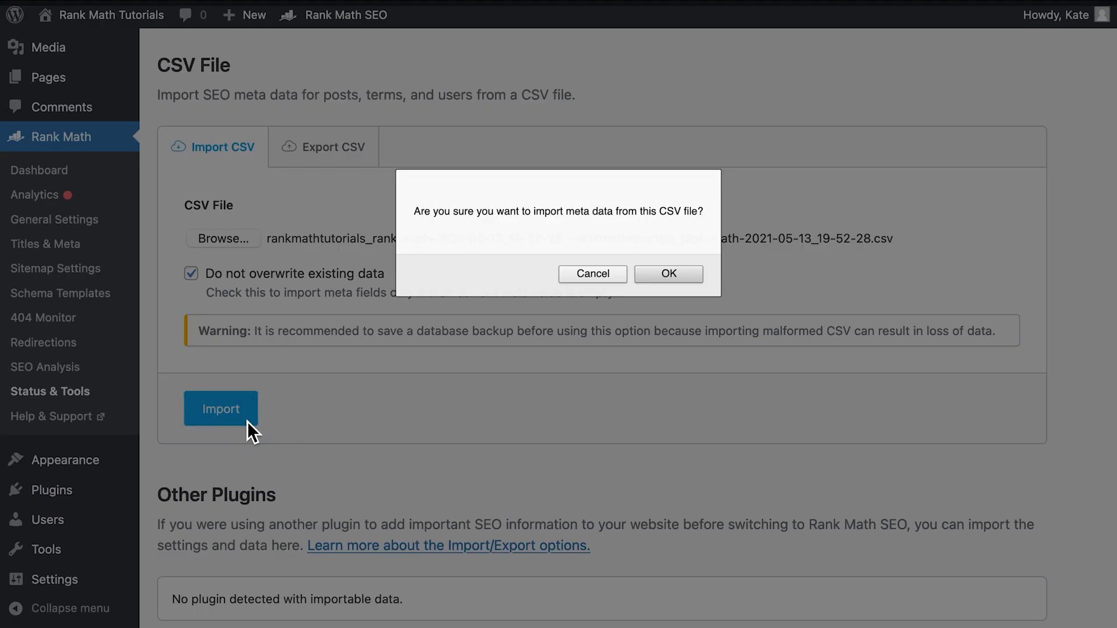
mouse_move(617, 306)
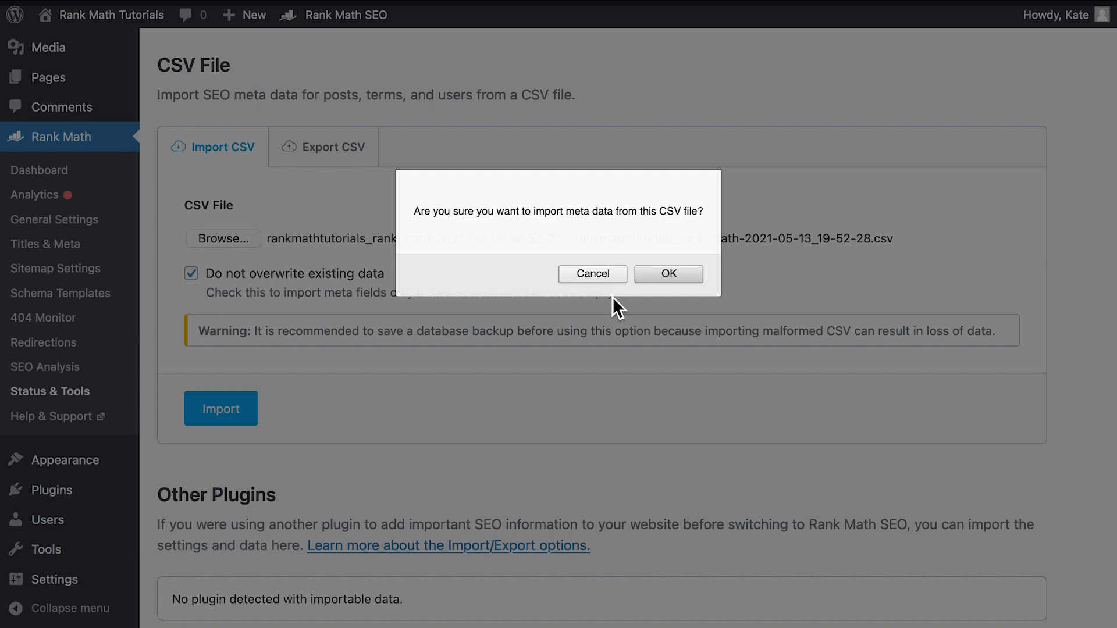
mouse_move(668, 274)
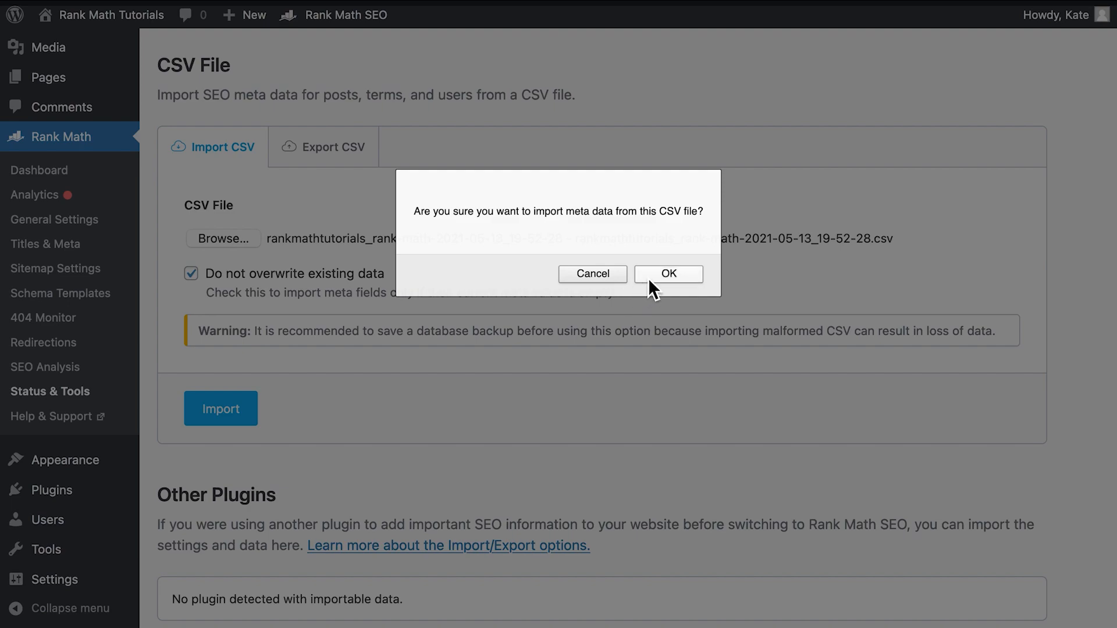